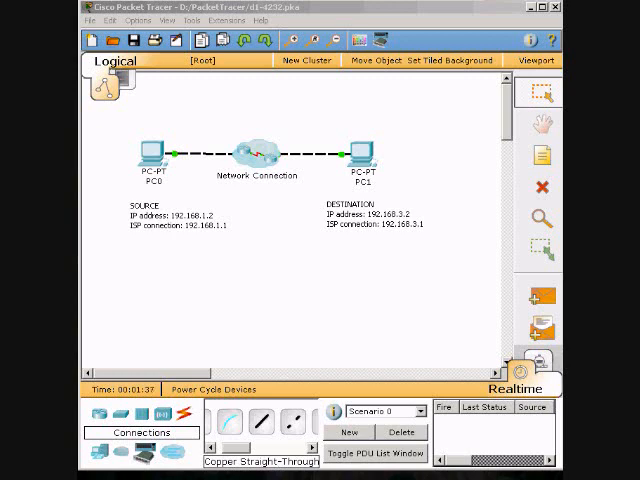
mouse_move(355, 112)
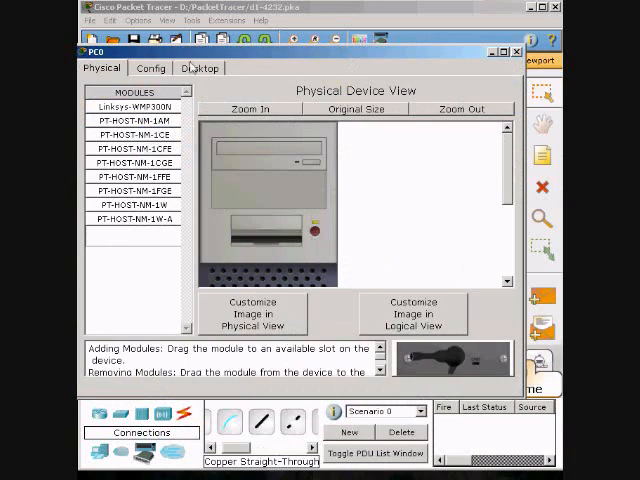
From PC0's Command Prompt, ping 192.168.3.2, getting three replies and one timeout
click(199, 68)
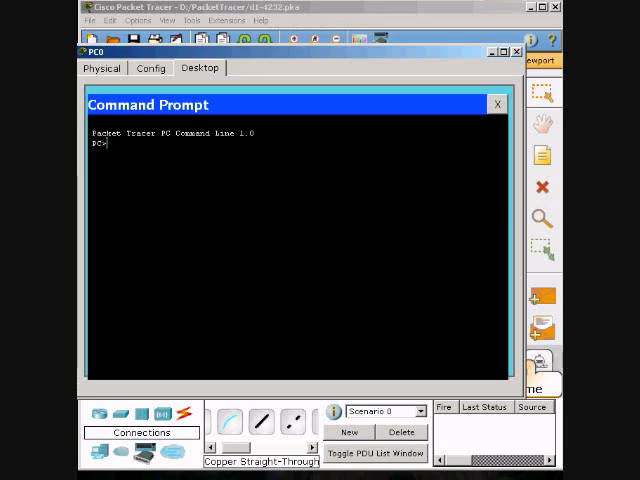
text(ping)
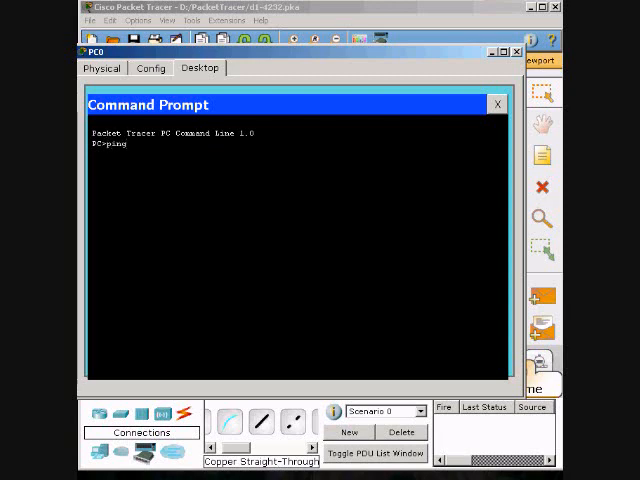
text(19)
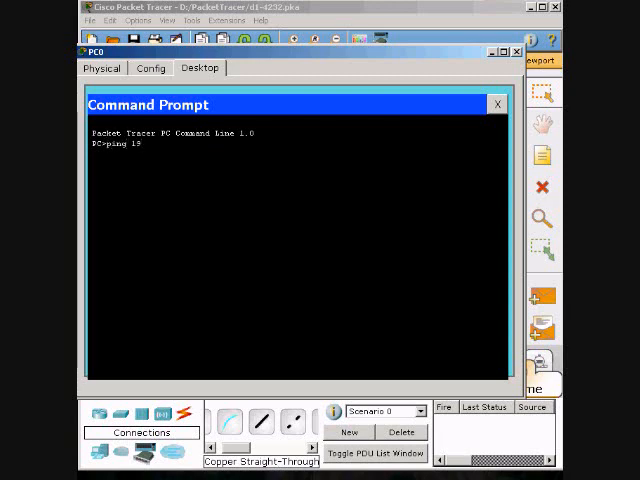
text(92.)
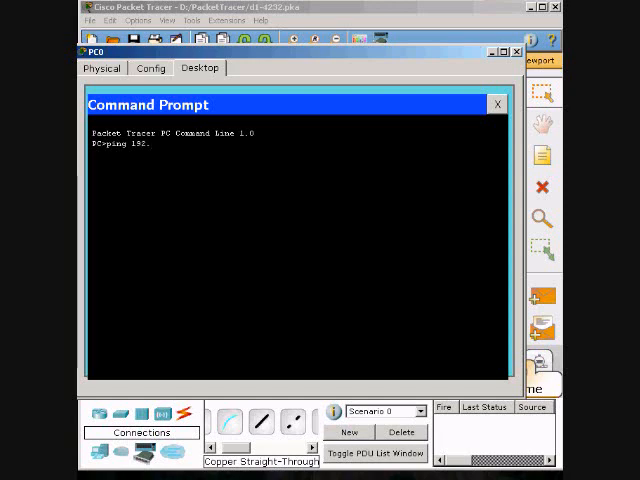
text(.168)
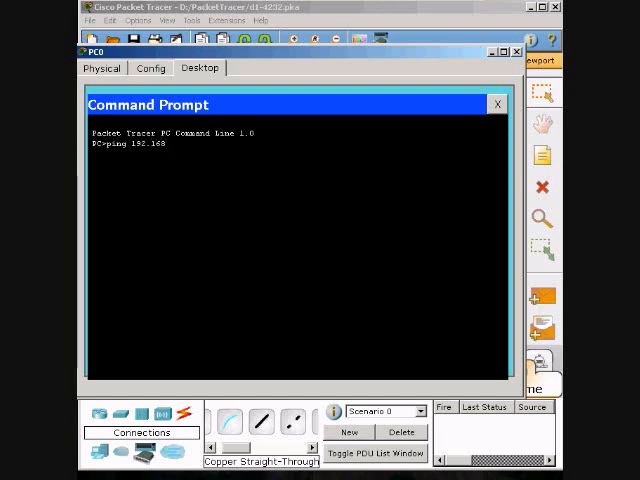
text(.)
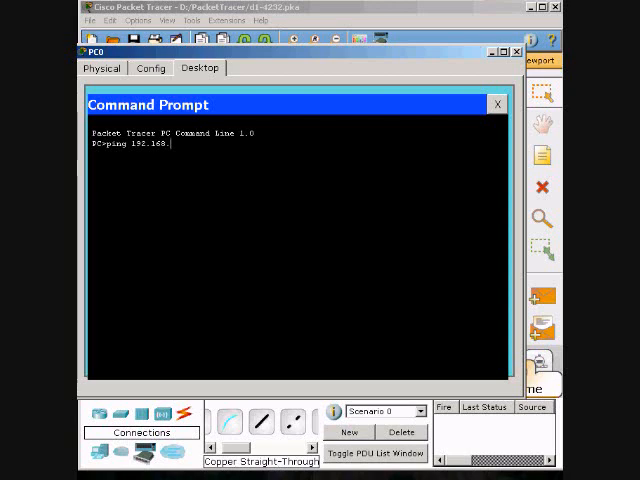
text(3.2)
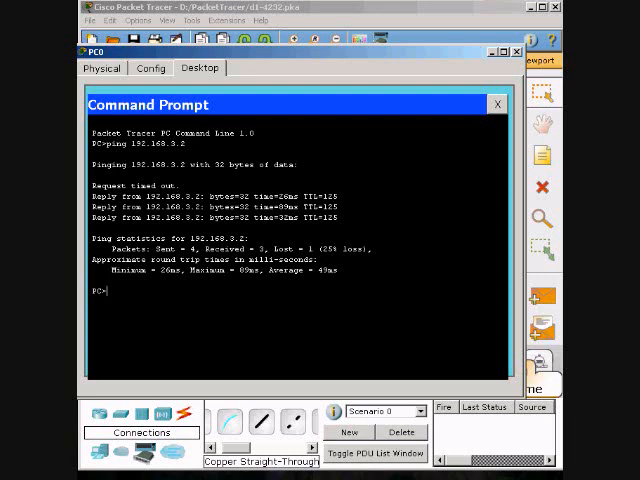
Run tracert 192.168.3.2 on PC0, listing hops via 192.168.1.1 and 192.168.2.2
text(tracert)
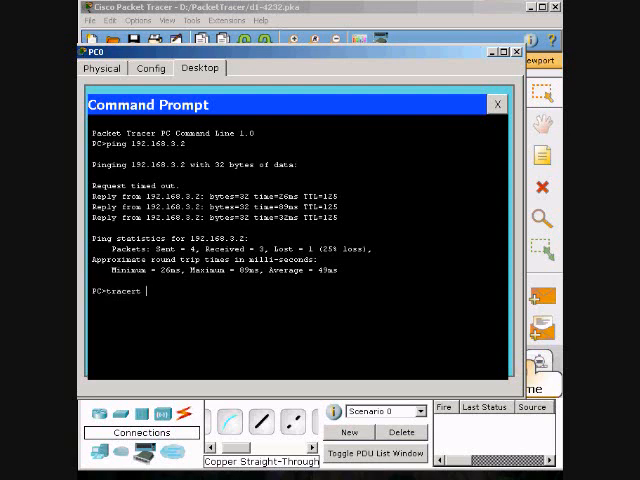
text(192.168.3.2)
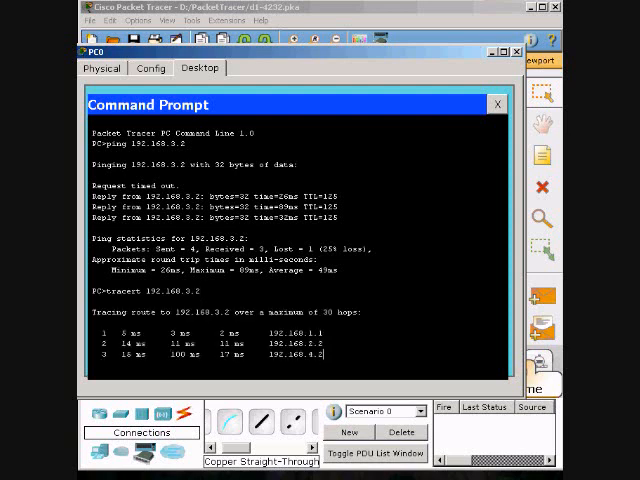
scroll(down, 3)
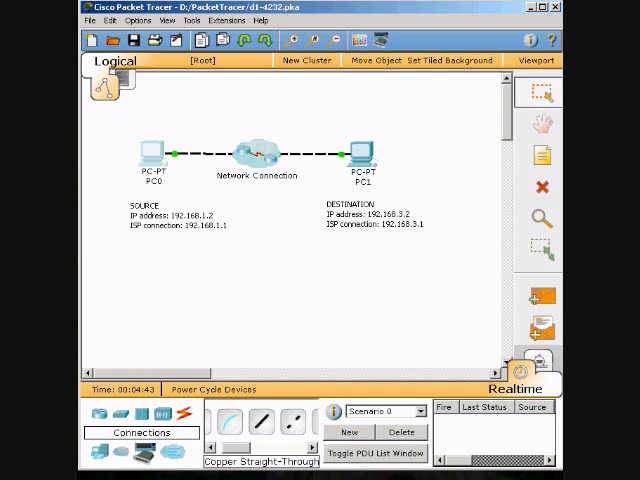
mouse_move(388, 248)
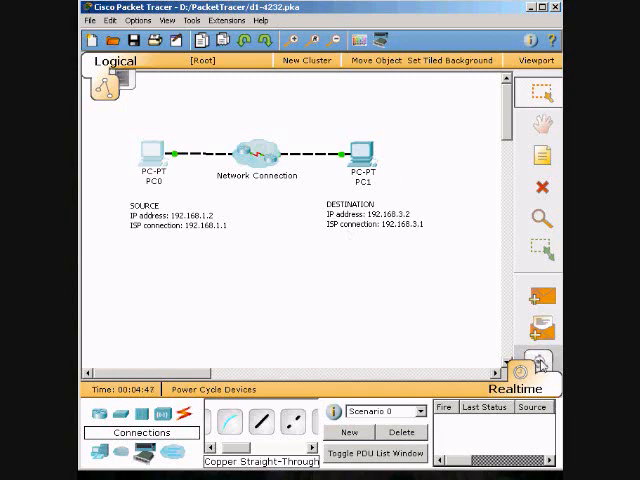
click(529, 383)
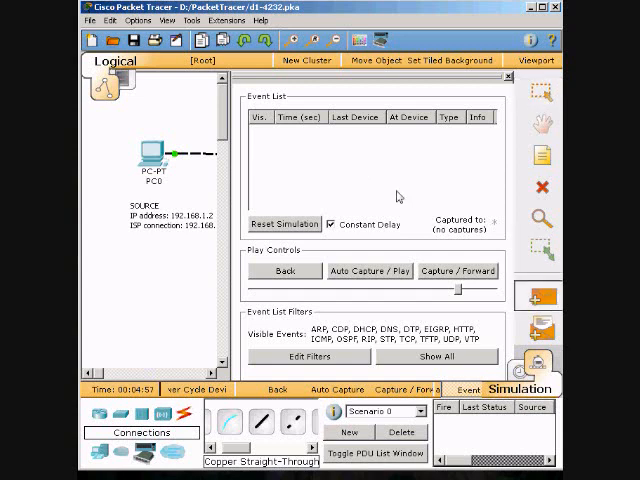
mouse_move(329, 204)
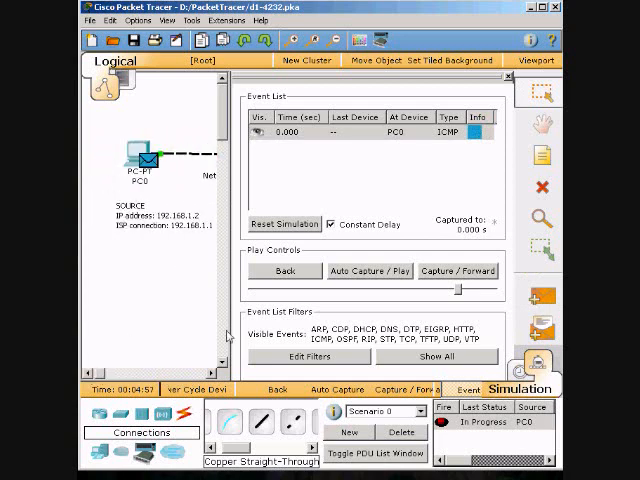
mouse_move(185, 307)
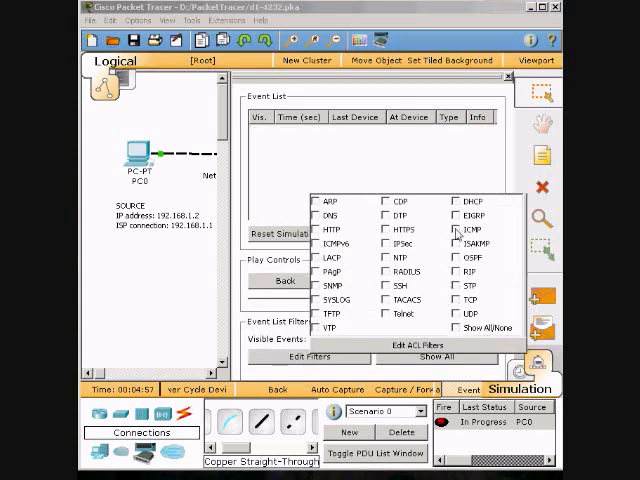
click(461, 230)
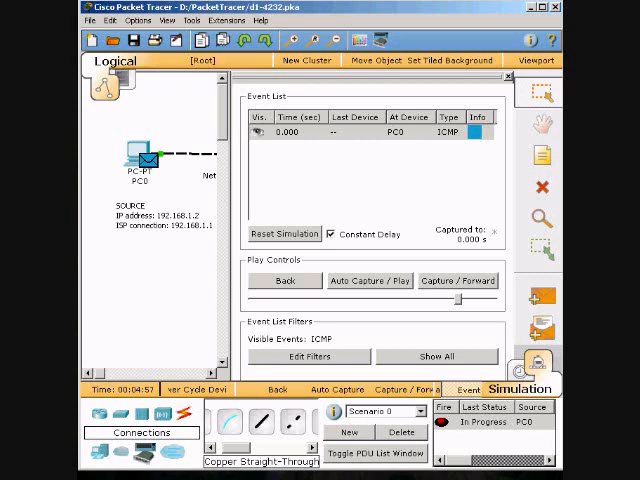
mouse_move(421, 173)
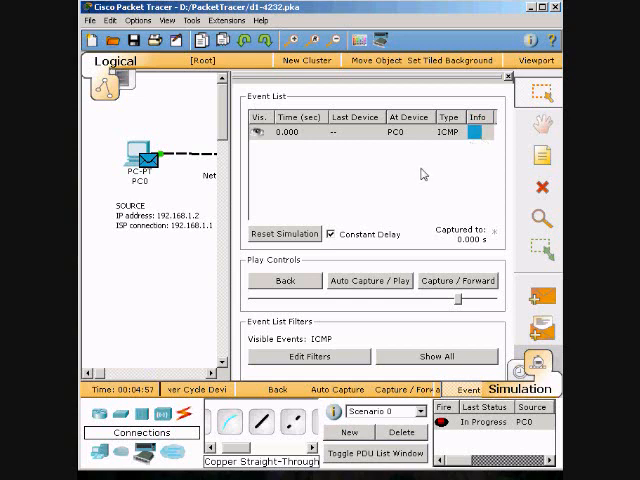
mouse_move(378, 180)
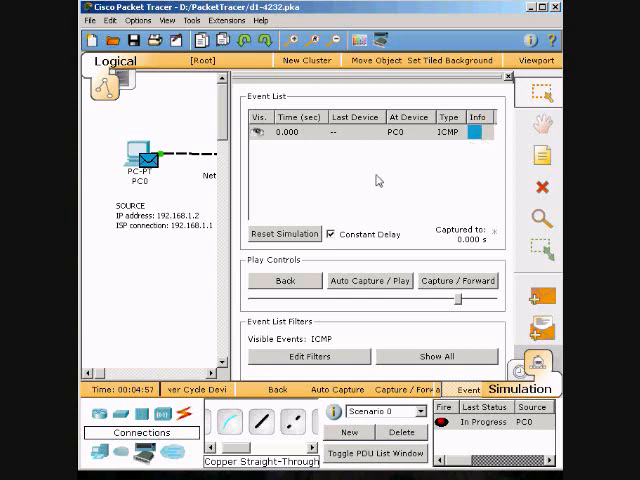
mouse_move(233, 190)
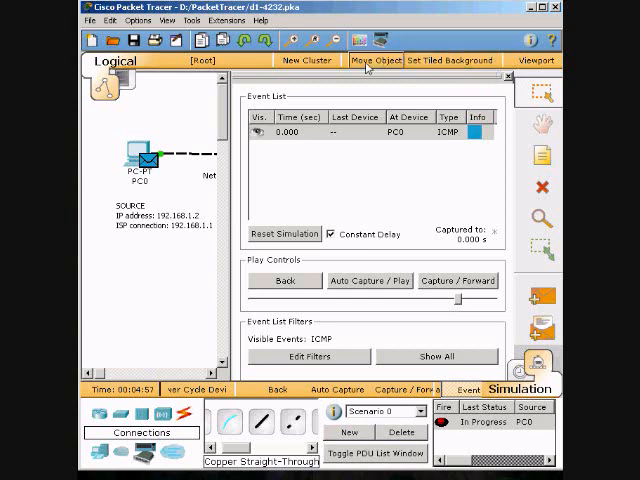
mouse_move(535, 60)
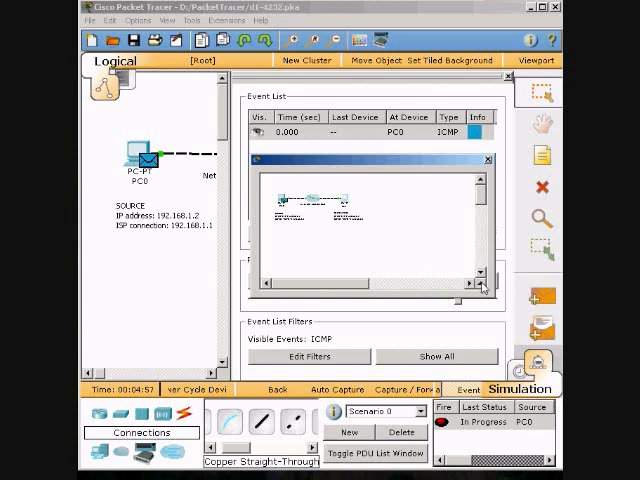
mouse_move(413, 243)
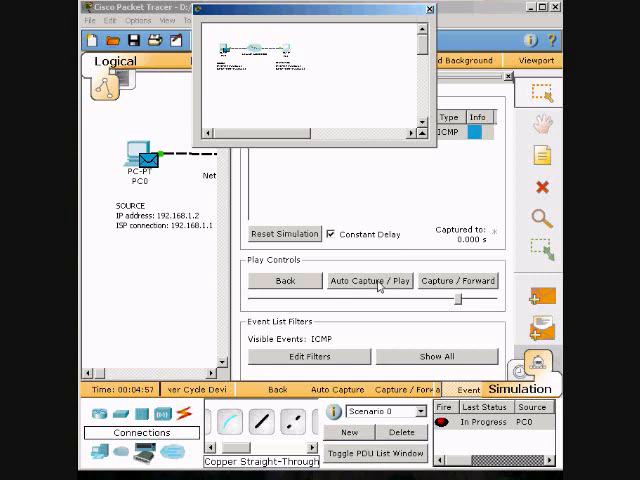
Auto-capture the ICMP packet through Router1 and Router2 to PC1 until the buffer fills
click(369, 280)
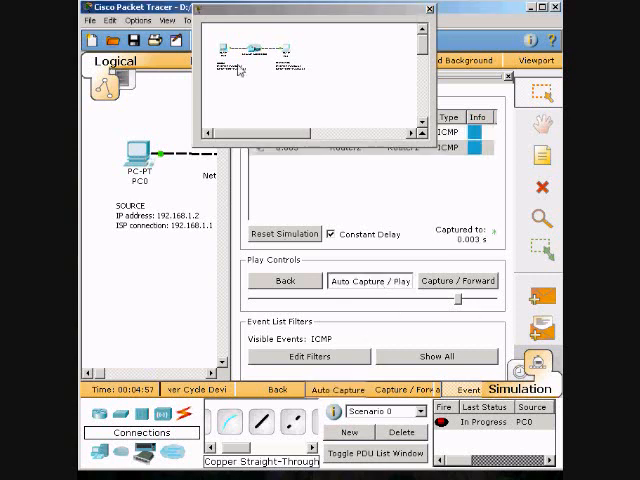
click(456, 280)
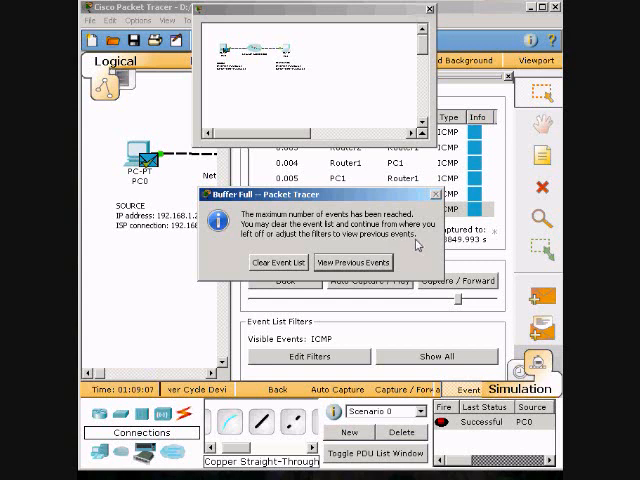
mouse_move(428, 258)
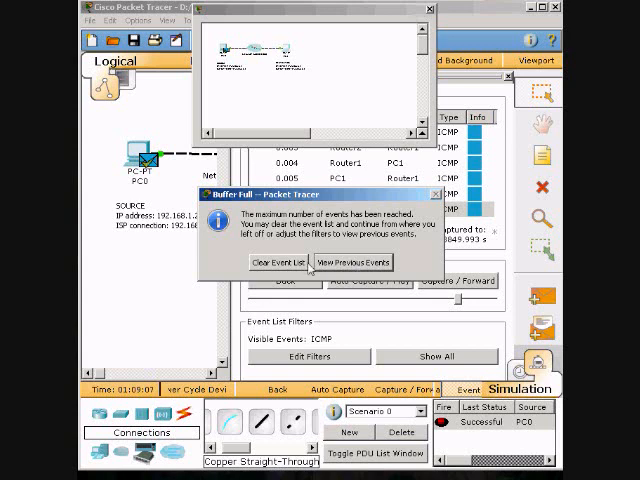
Clear the event list from the Buffer Full dialog so capturing continues
click(283, 261)
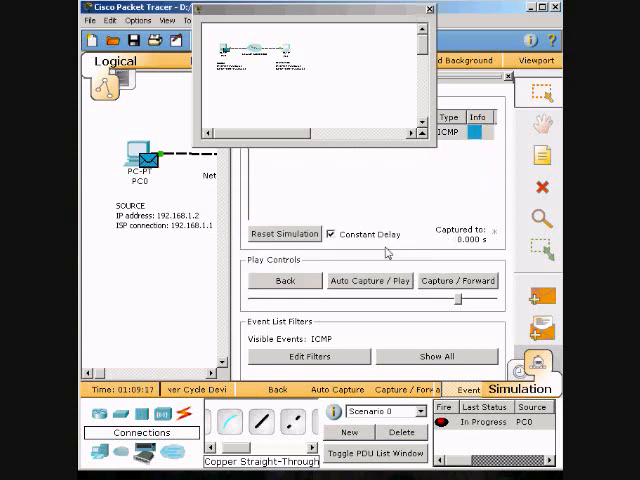